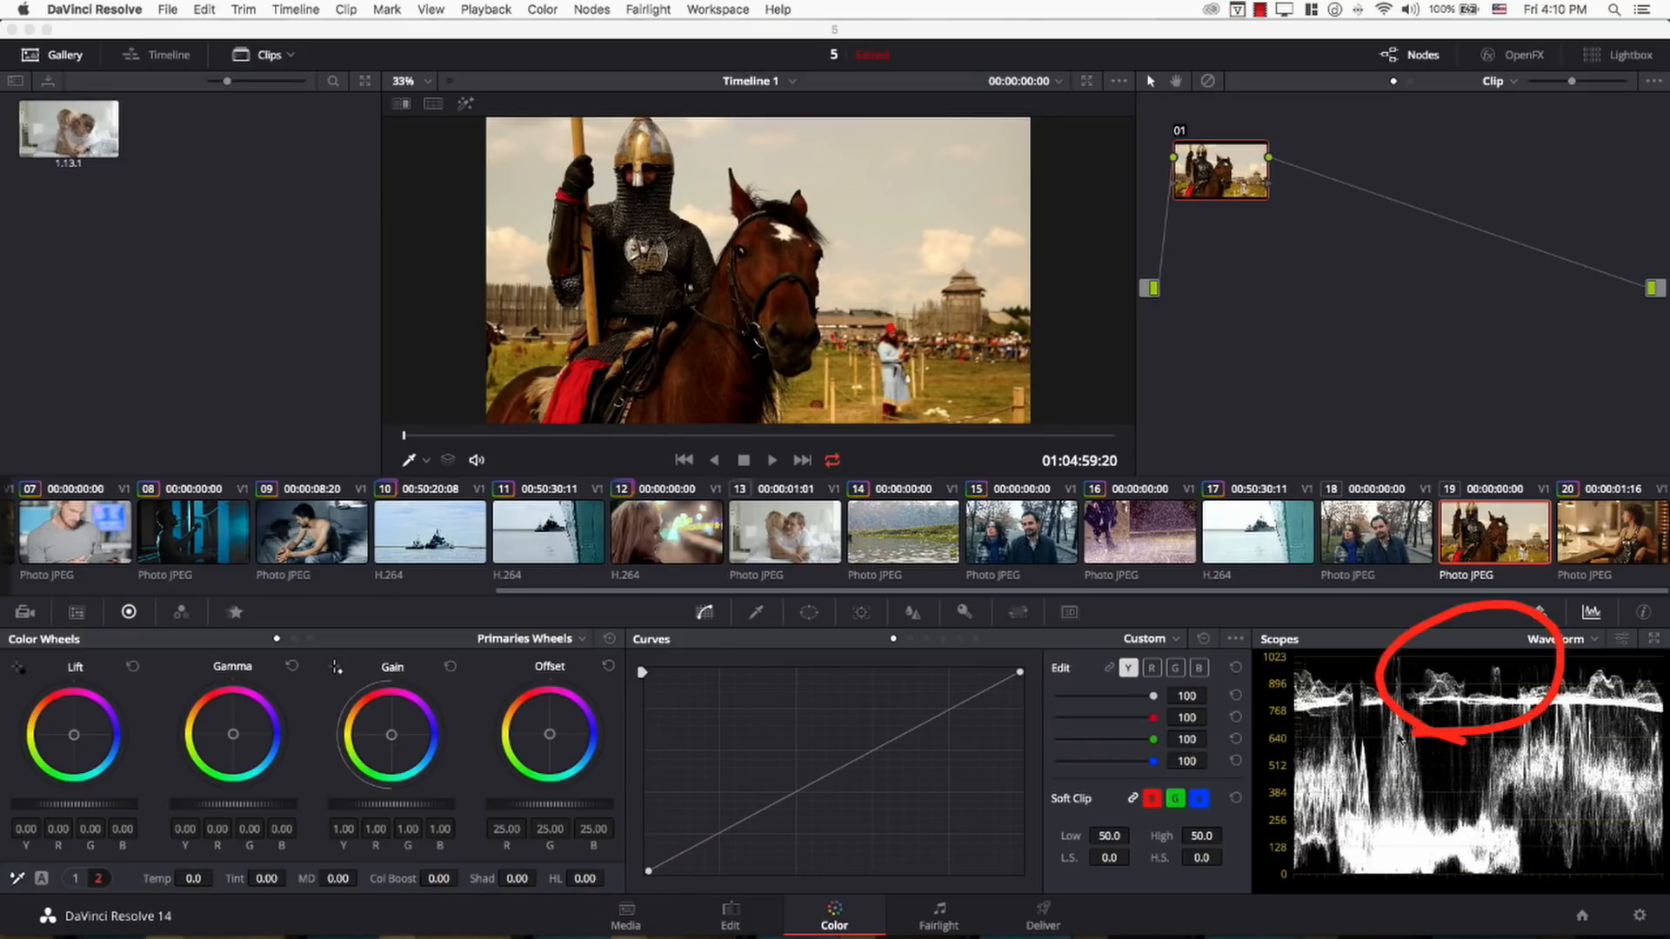
Lift the knight clip's shadows to 100 in node 01's Primaries Wheels
drag(567, 877, 554, 877)
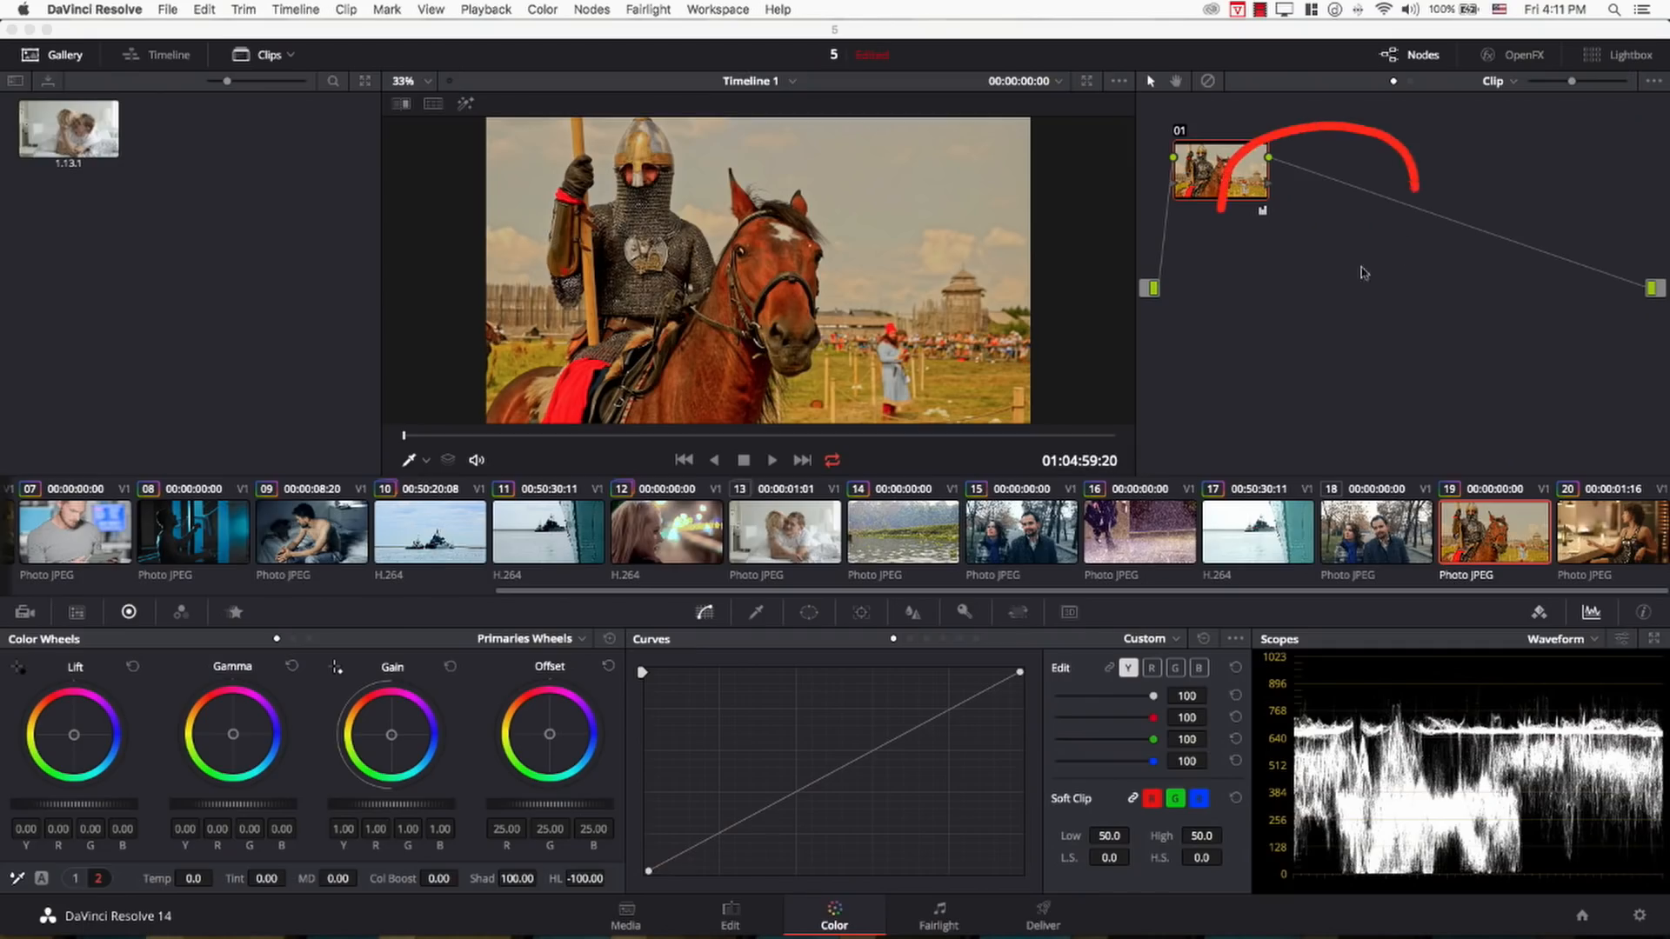
click(592, 9)
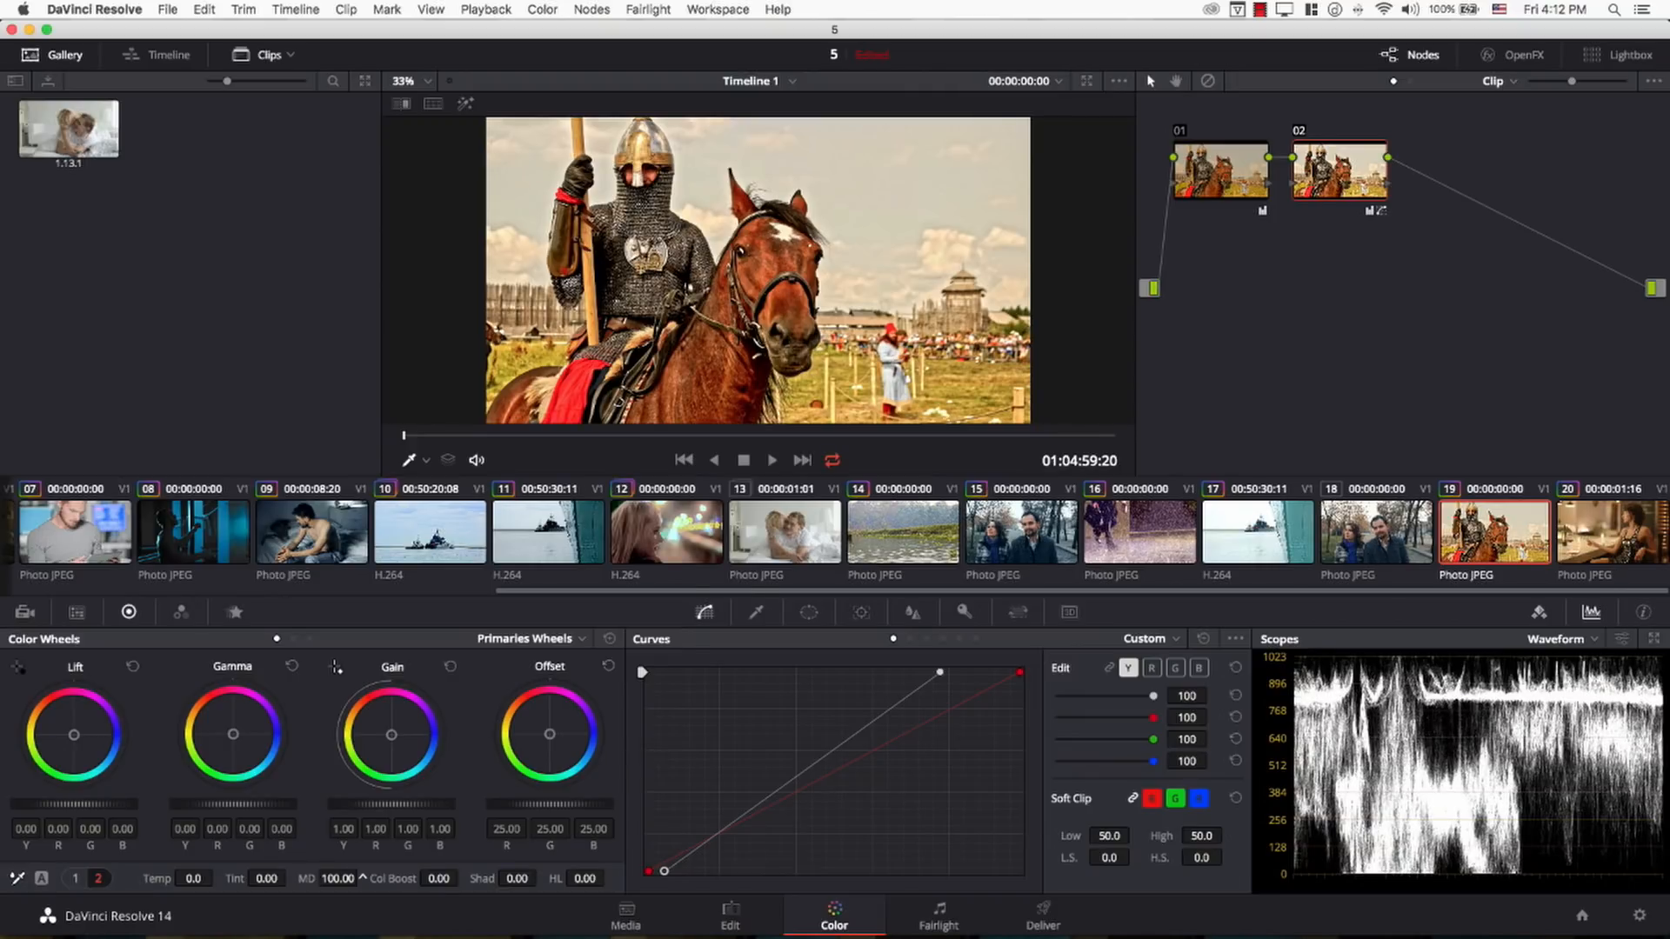
Scrub node 02's Mid/Detail value down to -15.50 on the knight clip
drag(341, 879, 320, 878)
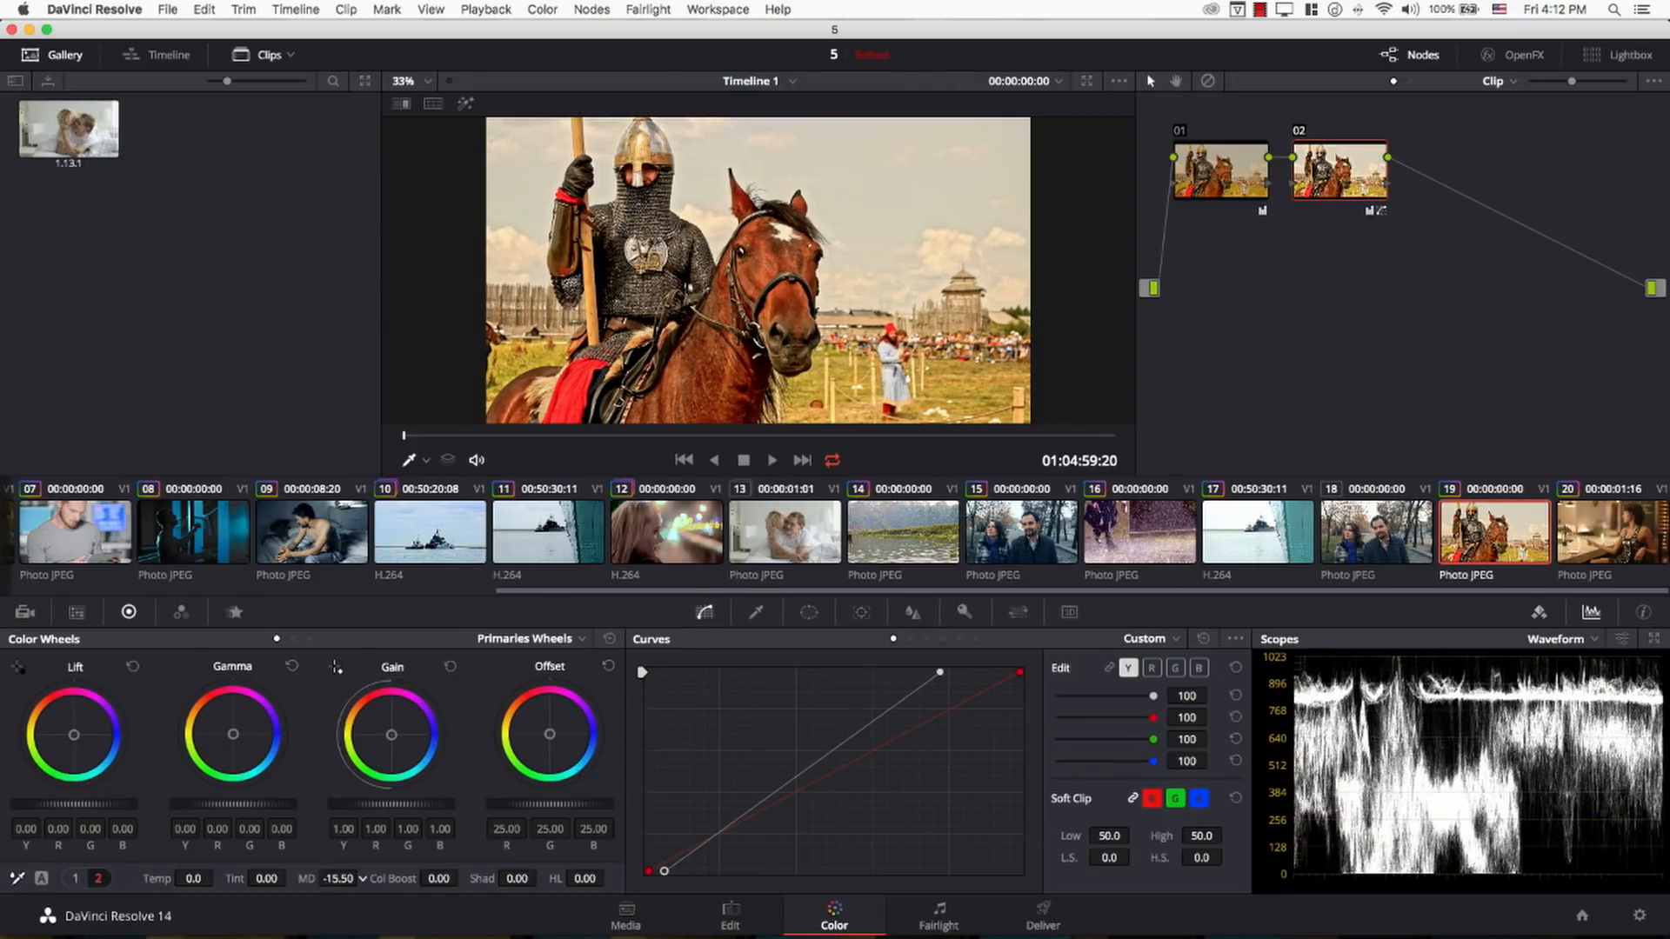
drag(341, 879, 309, 879)
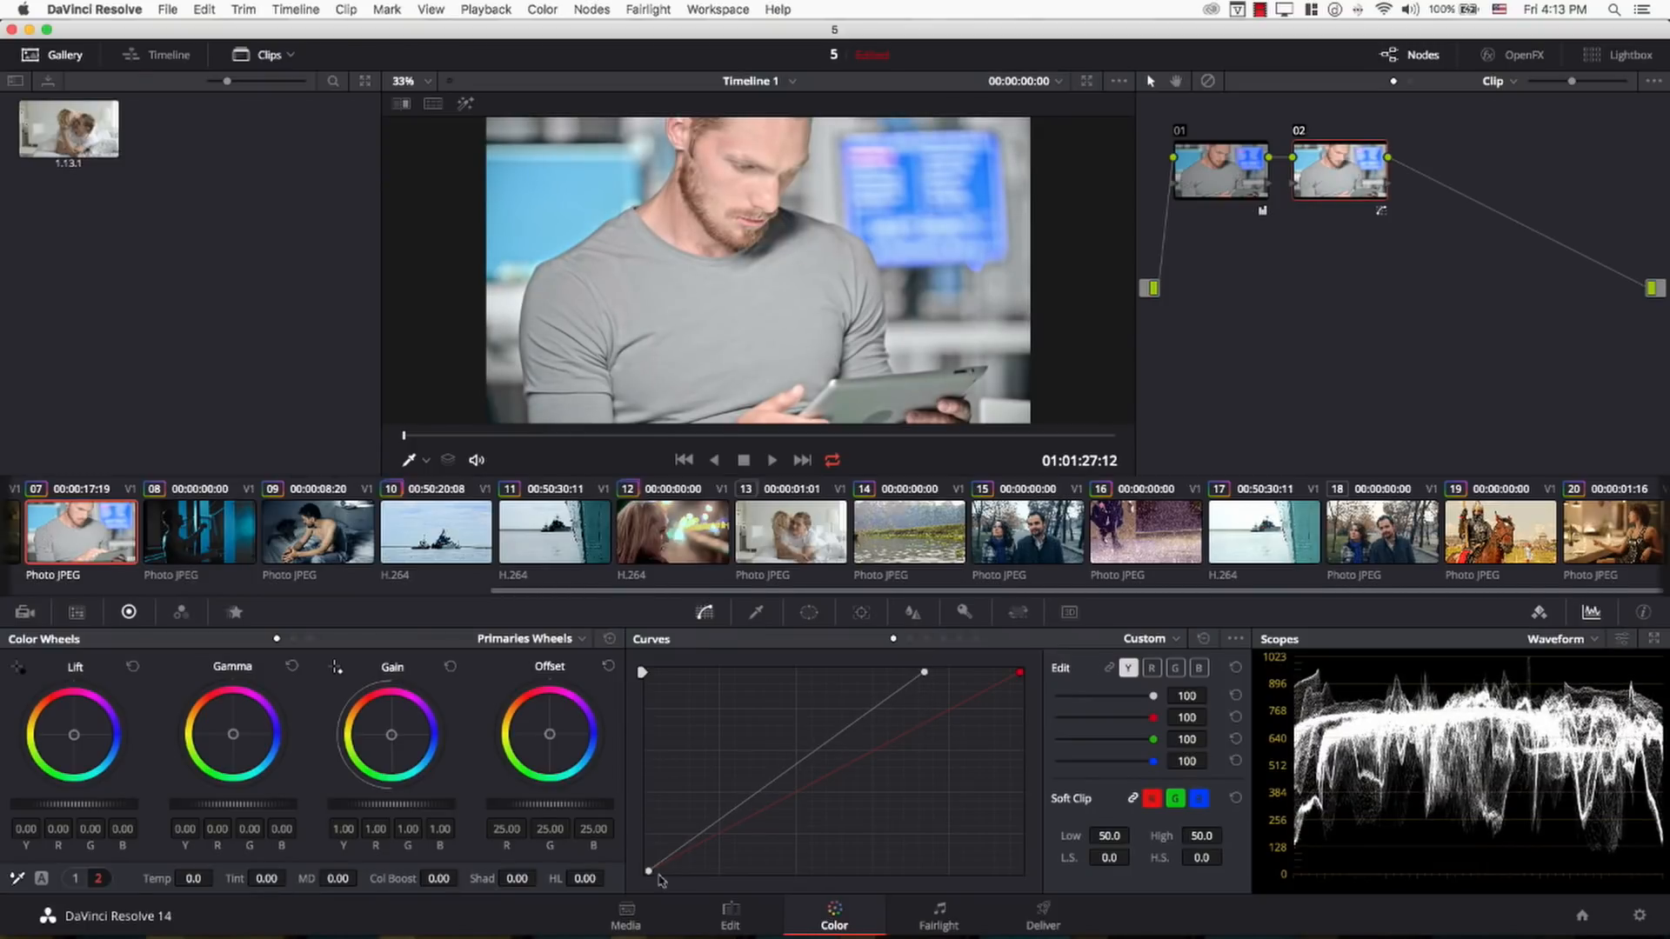
Drag the Curves black point right to stretch the tablet clip's shadows
drag(649, 872, 687, 872)
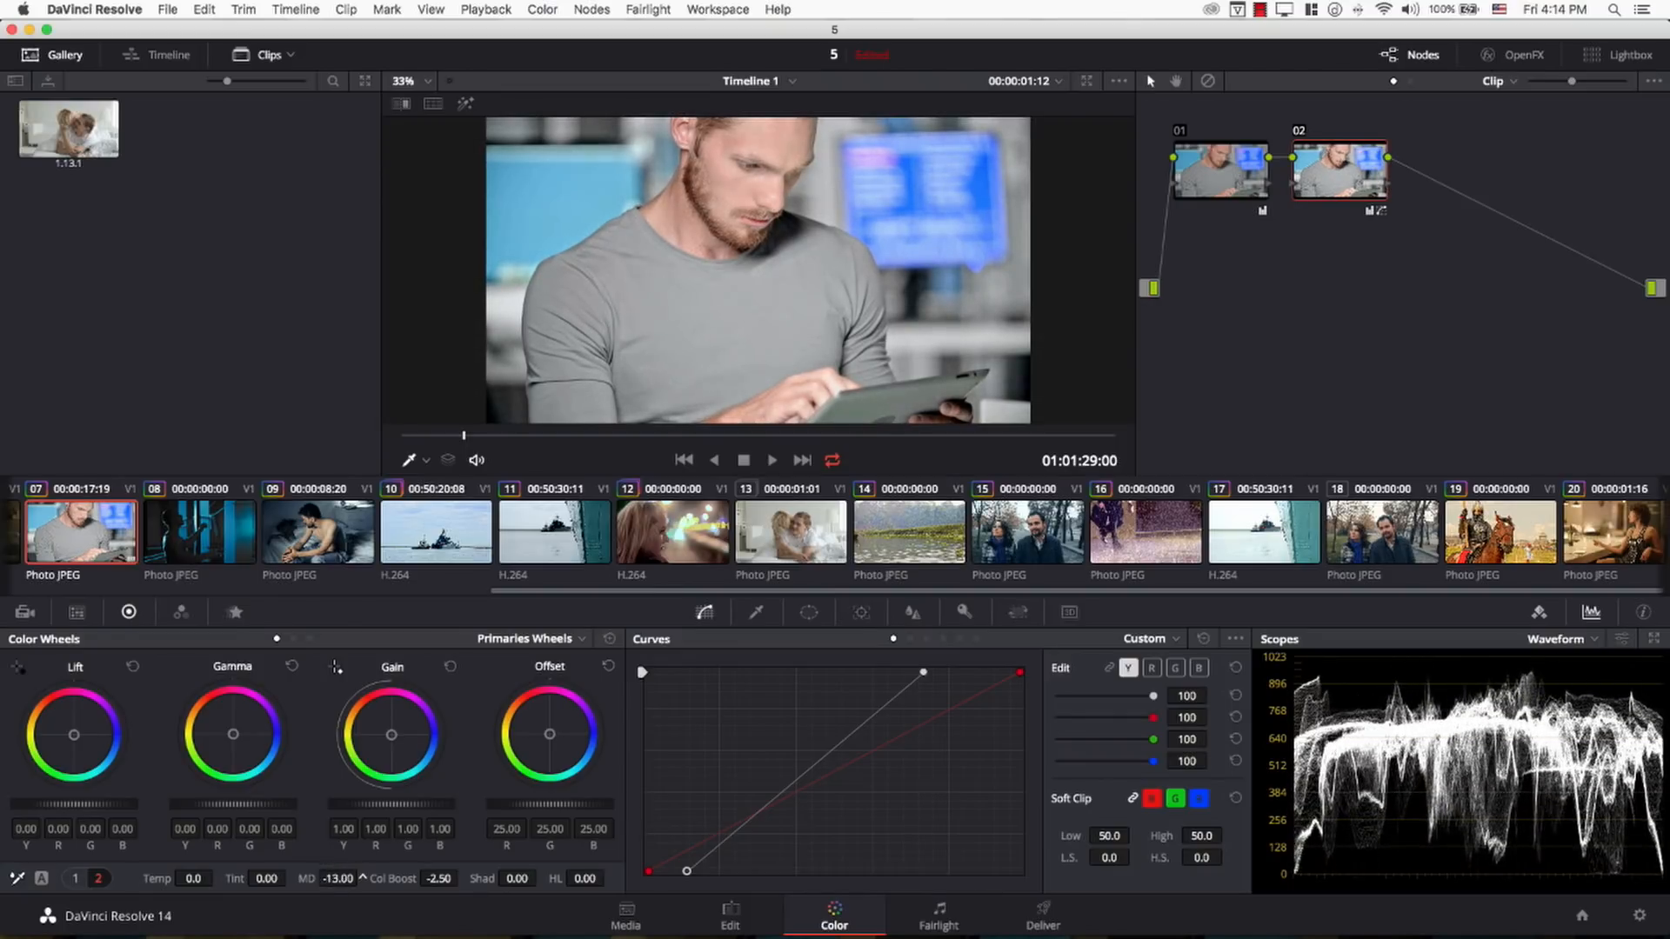
Play back the graded man-with-tablet clip in the viewer
click(770, 459)
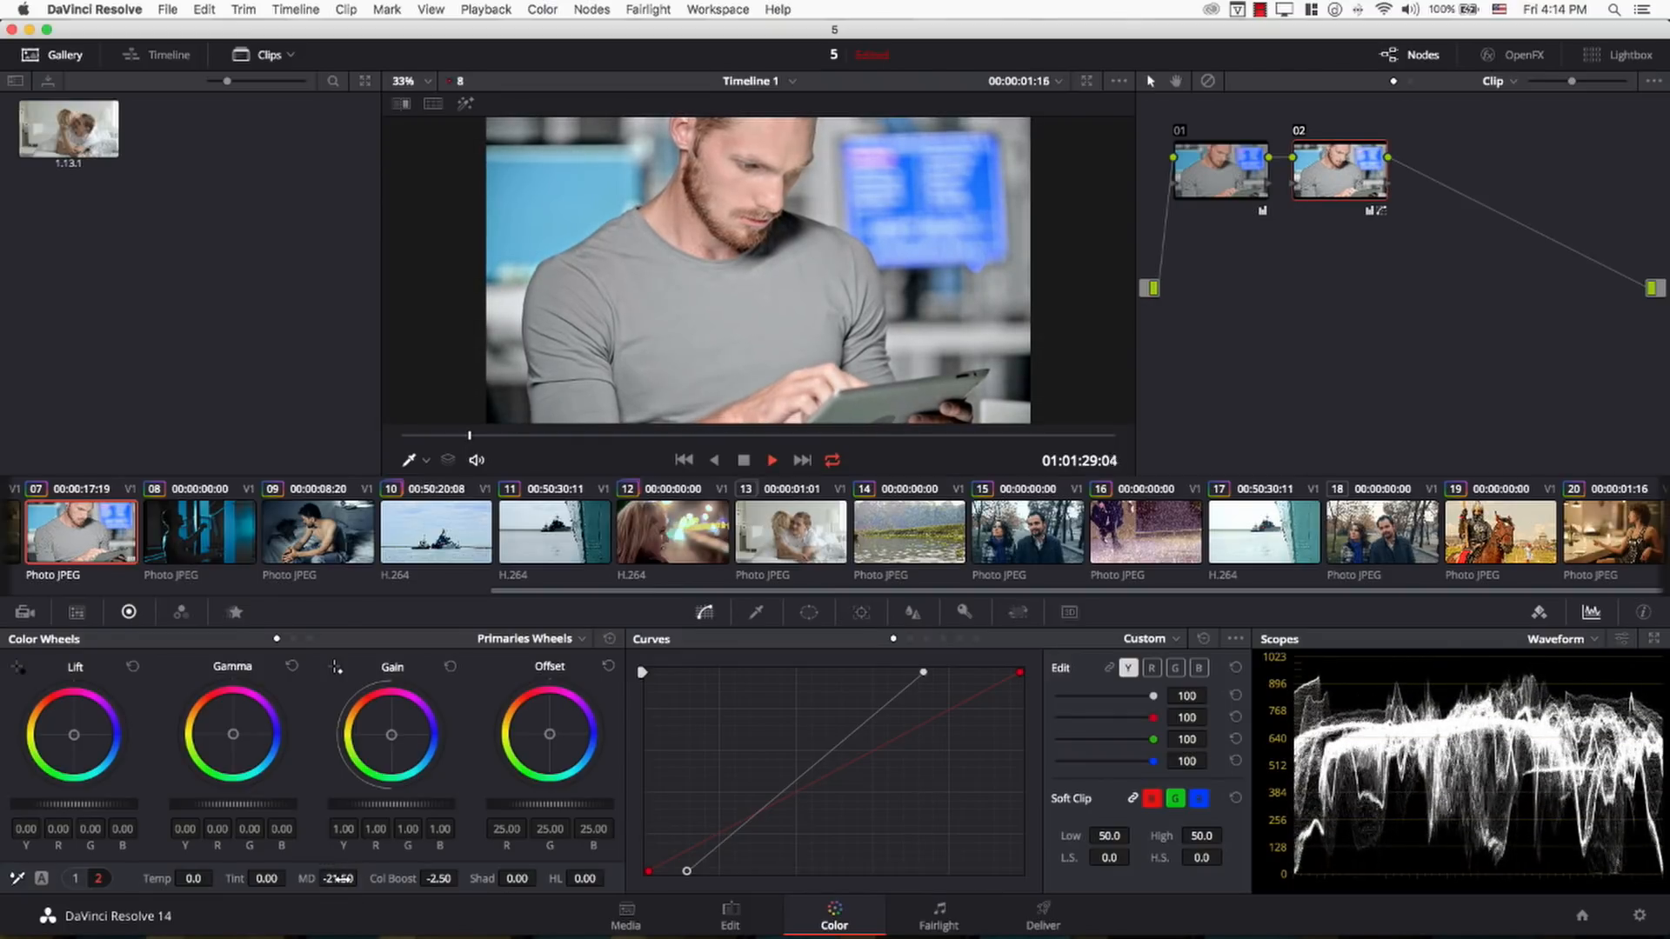